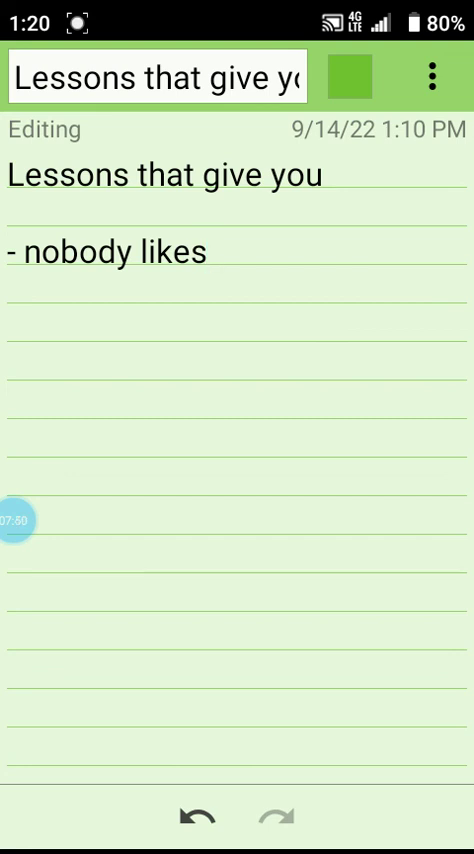
Place the cursor after 'nobody likes' in the note 'Lessons that give you' to continue writing
left_click(207, 251)
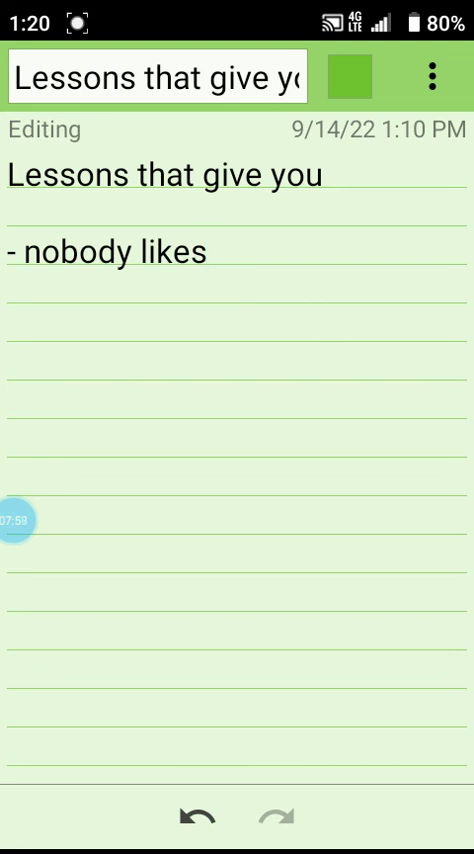
left_click(208, 252)
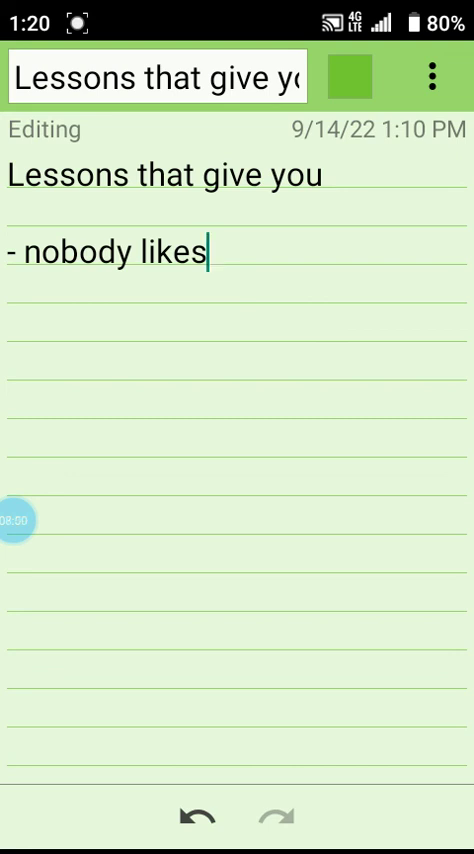